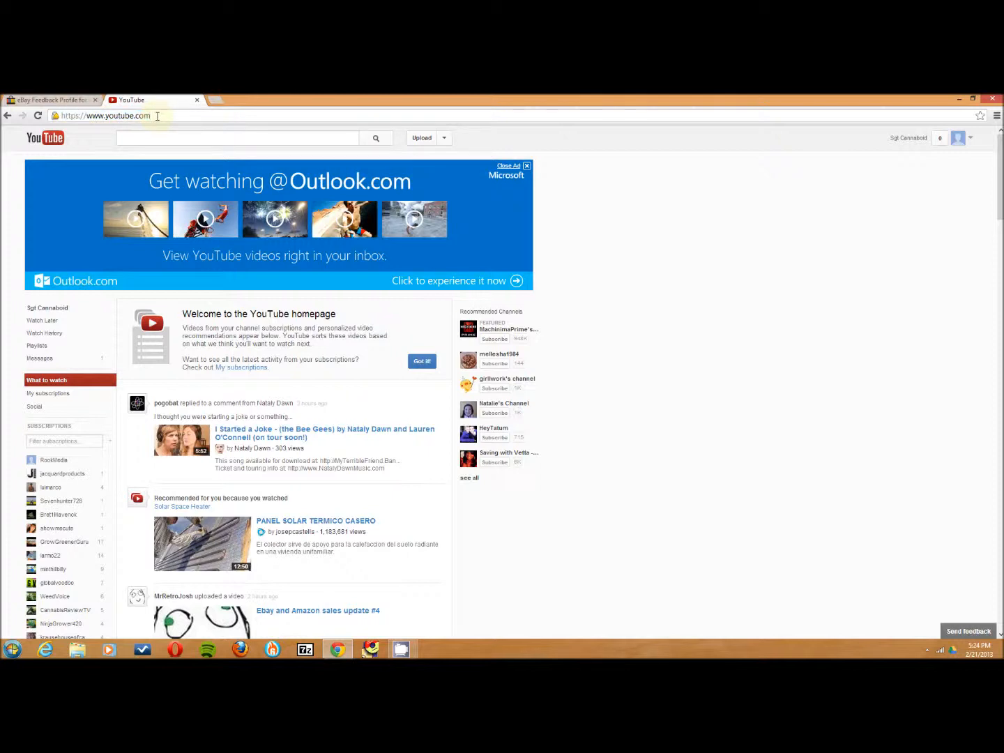
Reach the channel's Analytics overview from the menu beside Upload.
{"action": "type", "text": "/i"}
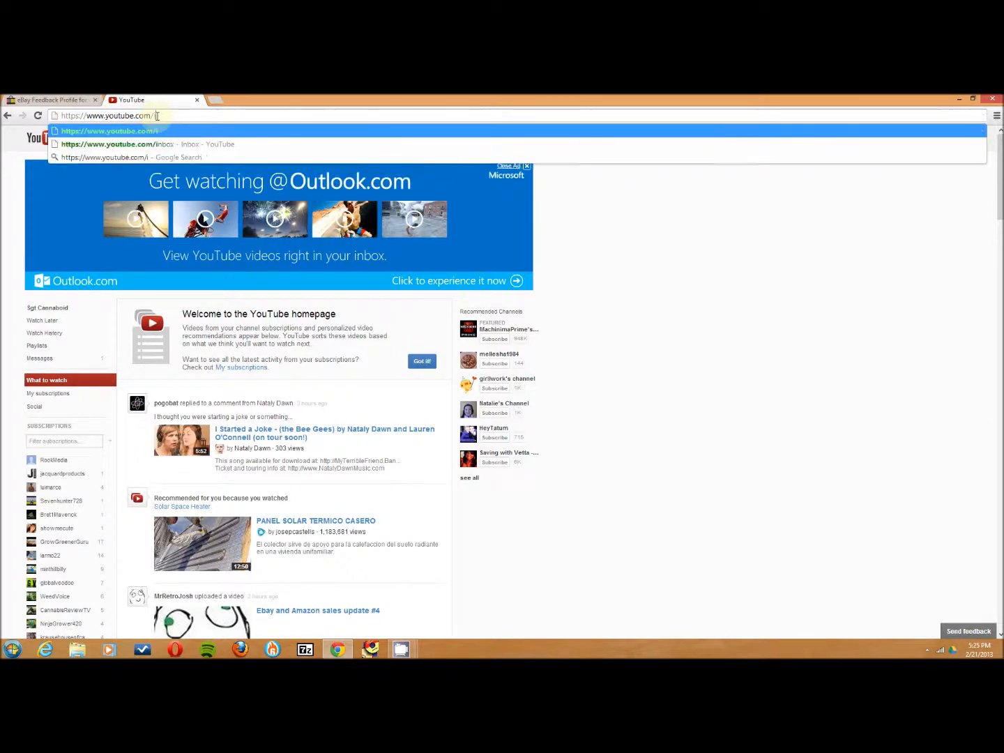
{"action": "type", "text": "nbox"}
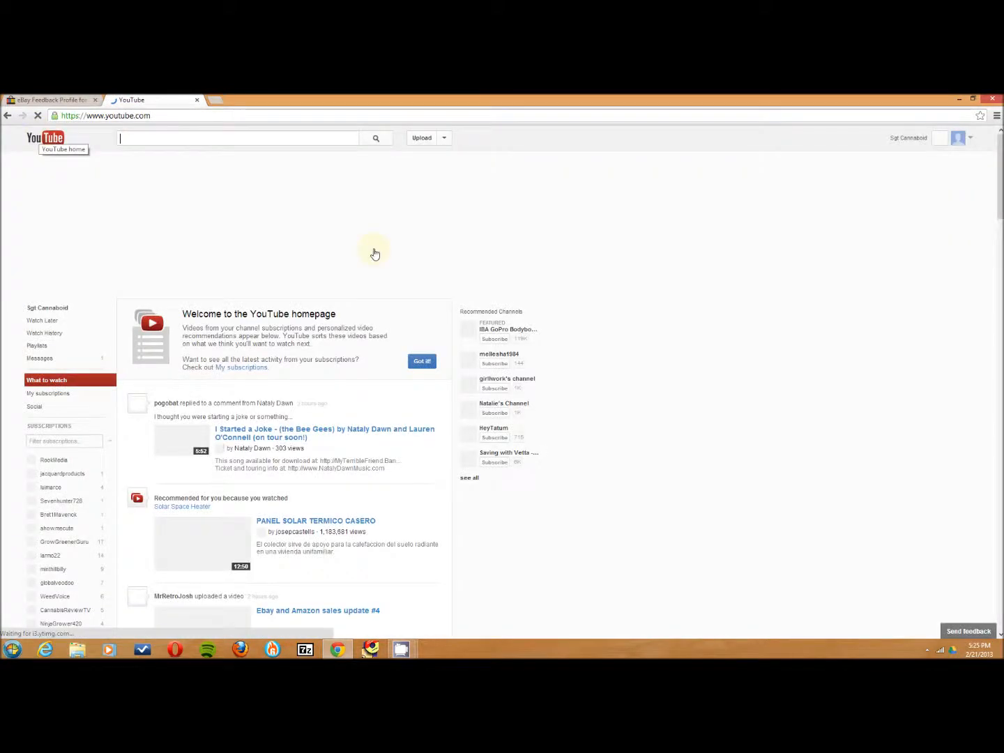
{"action": "left_click", "coordinate": [443, 137]}
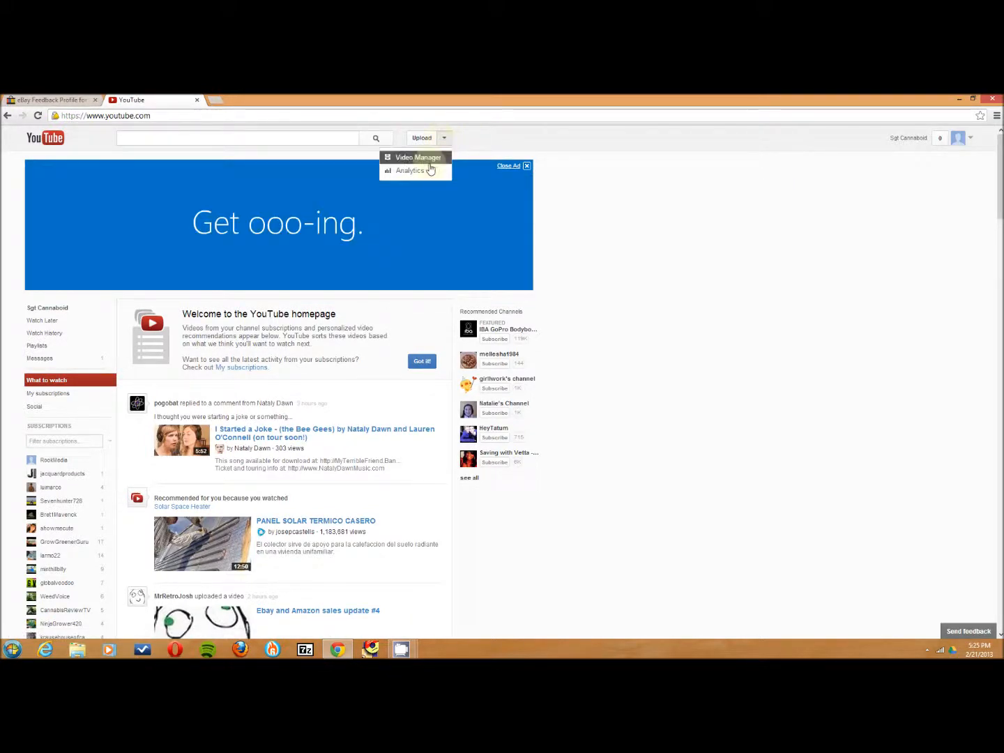
{"action": "left_click", "coordinate": [410, 170]}
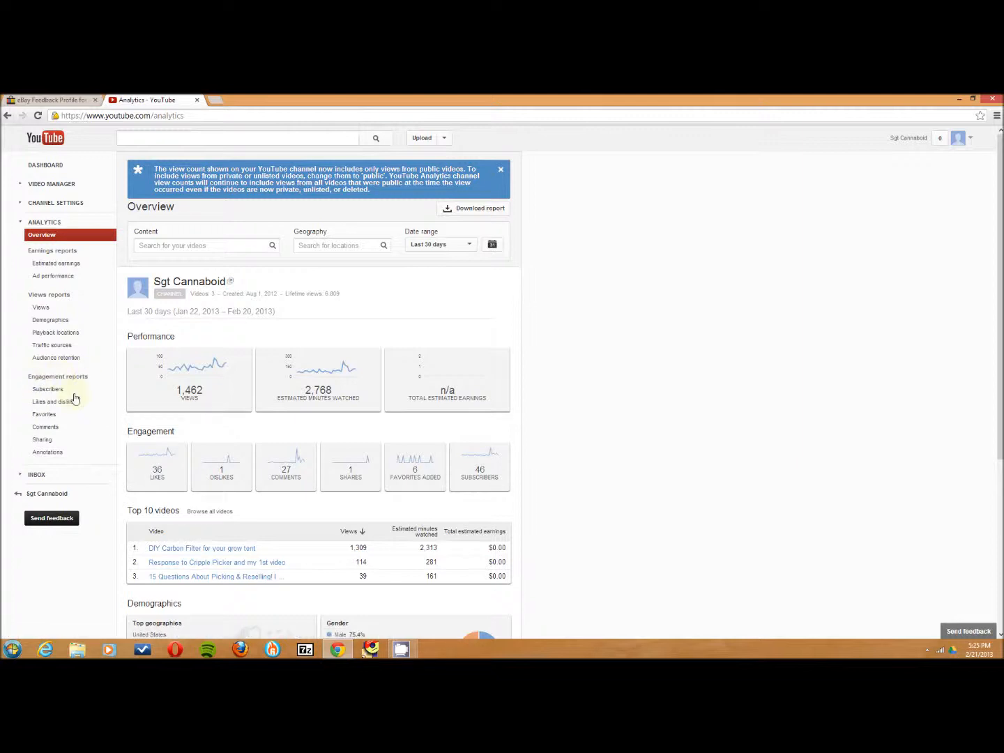
Open the Inbox from the Analytics sidebar to list the channel's messages.
{"action": "left_click", "coordinate": [36, 474]}
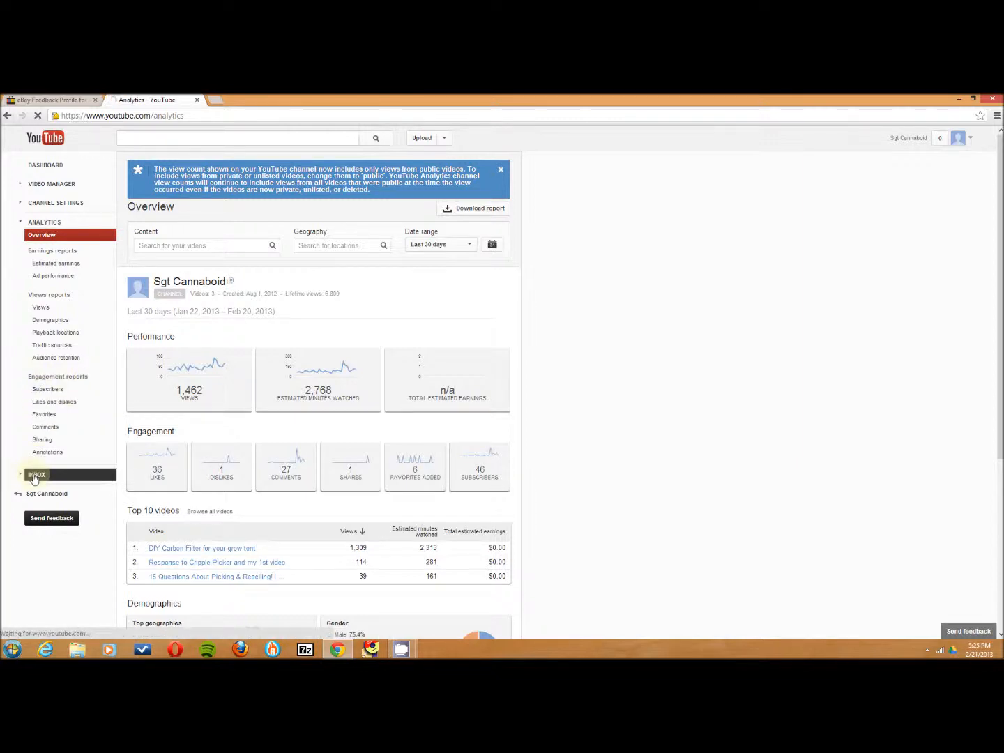
{"action": "left_click", "coordinate": [36, 474]}
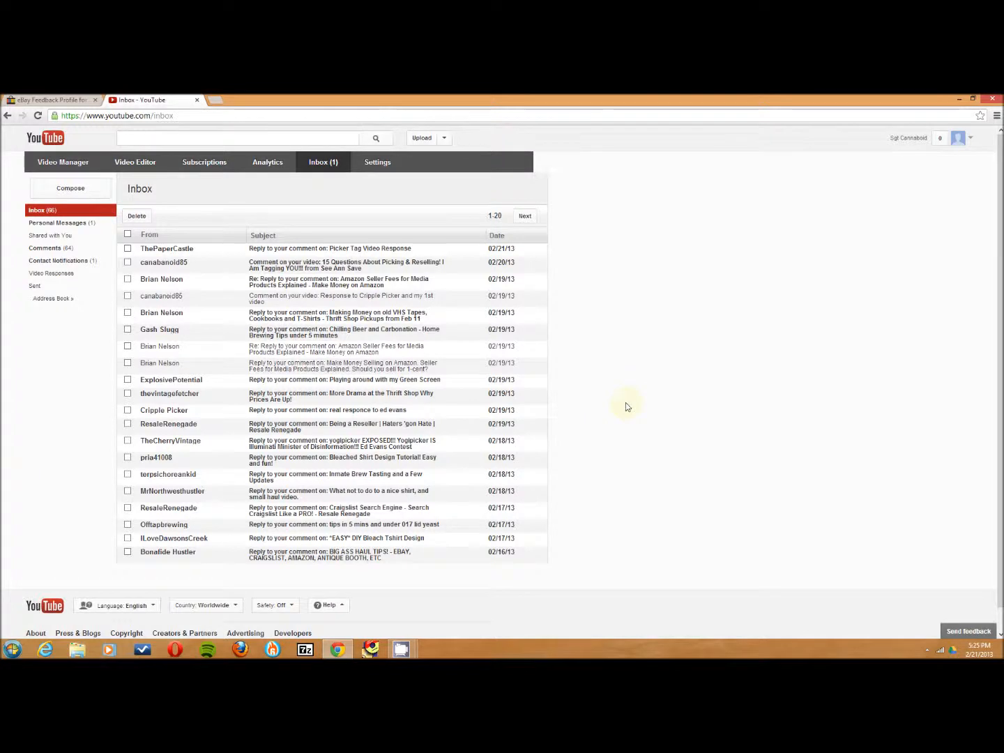
{"action": "mouse_move", "coordinate": [741, 388]}
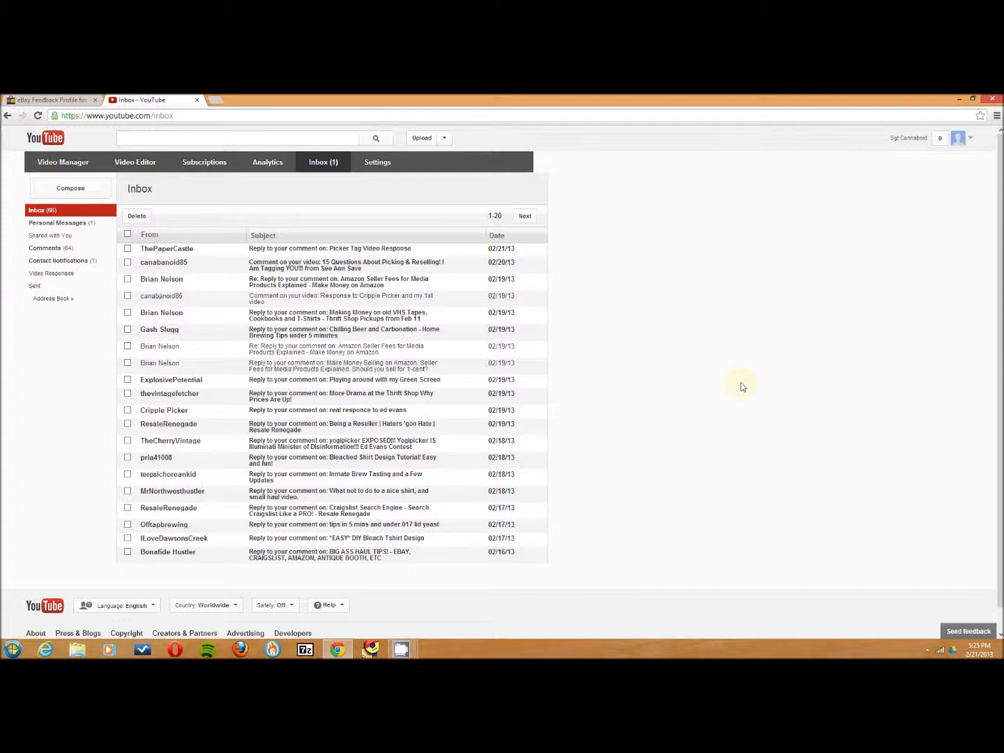
{"action": "mouse_move", "coordinate": [146, 131]}
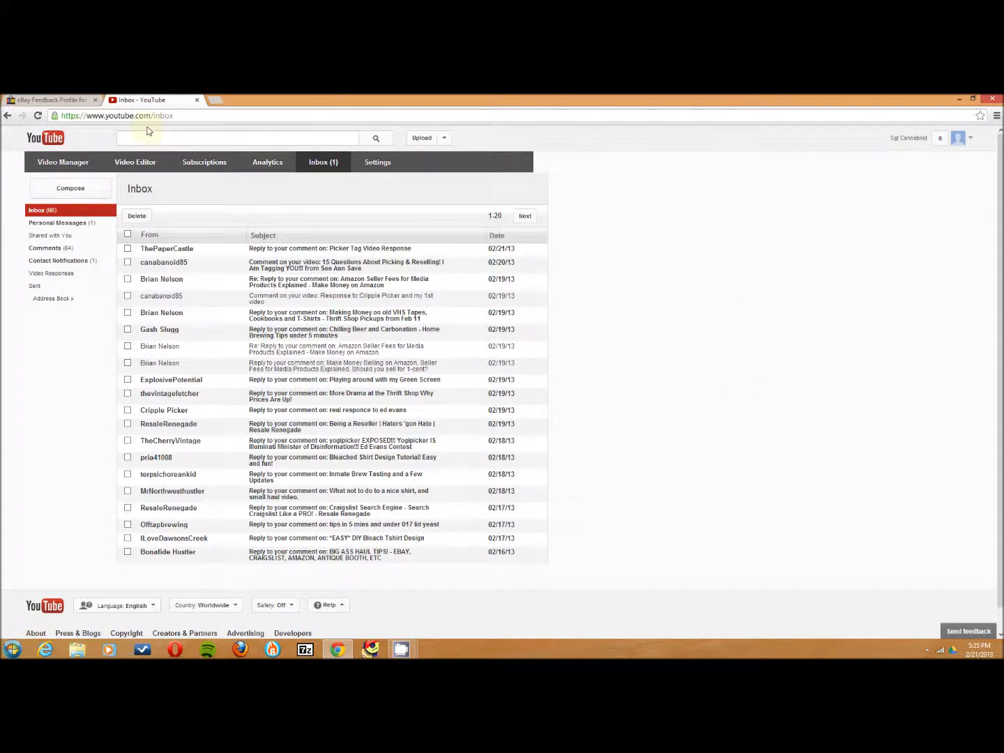